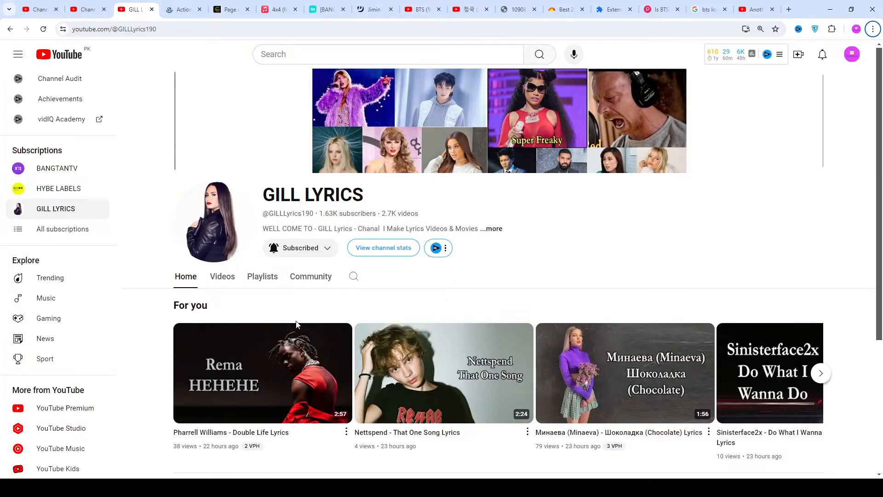
{"action": "mouse_move", "coordinate": [220, 163]}
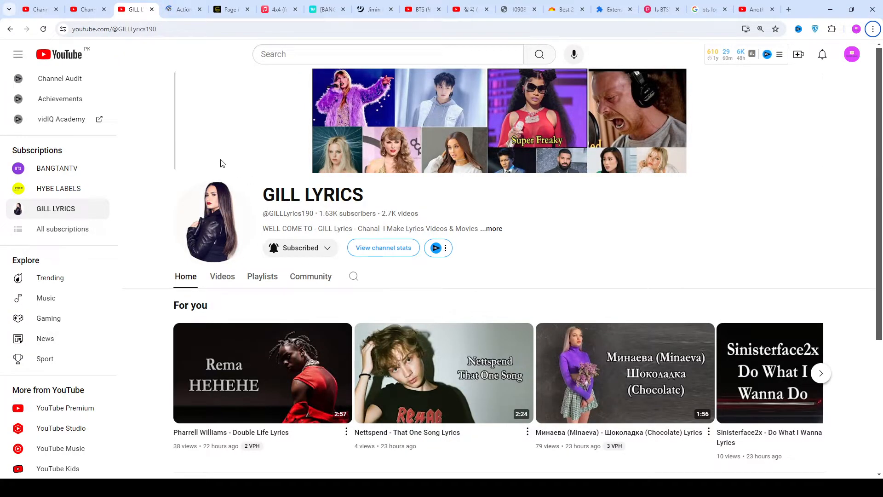
Switch to the Genius tab for Action Bronson's 'Nourish a Thug' and read the Intro
{"action": "left_click", "coordinate": [183, 10]}
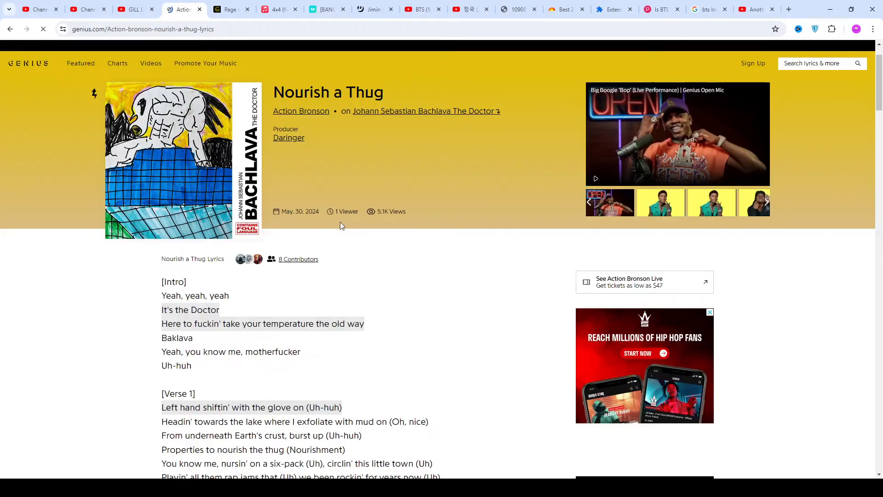
{"action": "scroll", "scroll_direction": "down", "scroll_amount": 3}
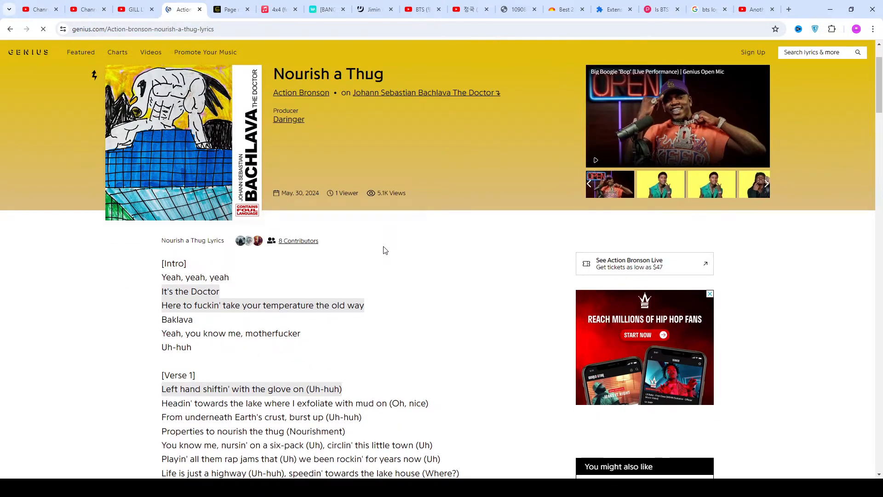
{"action": "scroll", "scroll_direction": "down", "scroll_amount": 3}
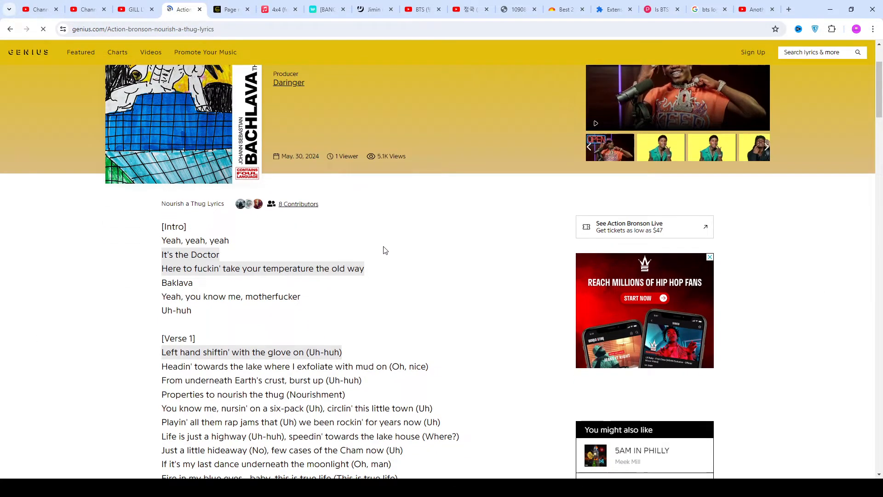
{"action": "scroll", "scroll_direction": "down", "scroll_amount": 3}
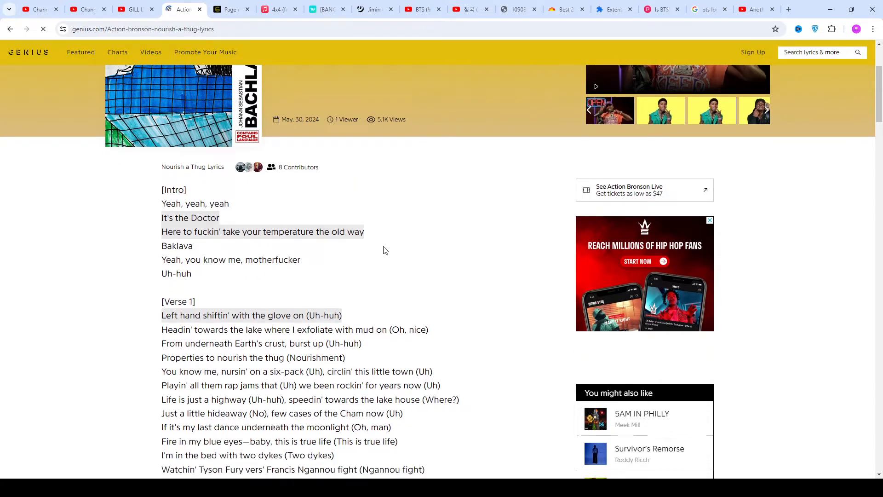
{"action": "scroll", "scroll_direction": "down", "scroll_amount": 3}
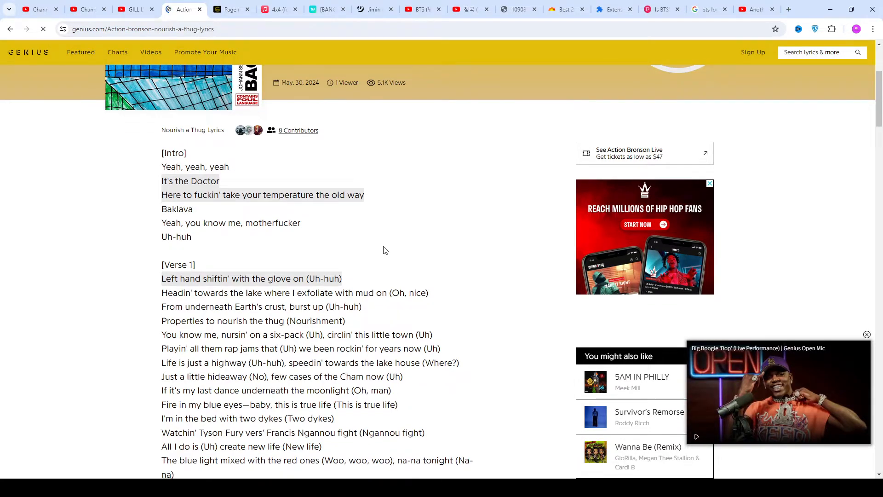
{"action": "scroll", "scroll_direction": "down", "scroll_amount": 3}
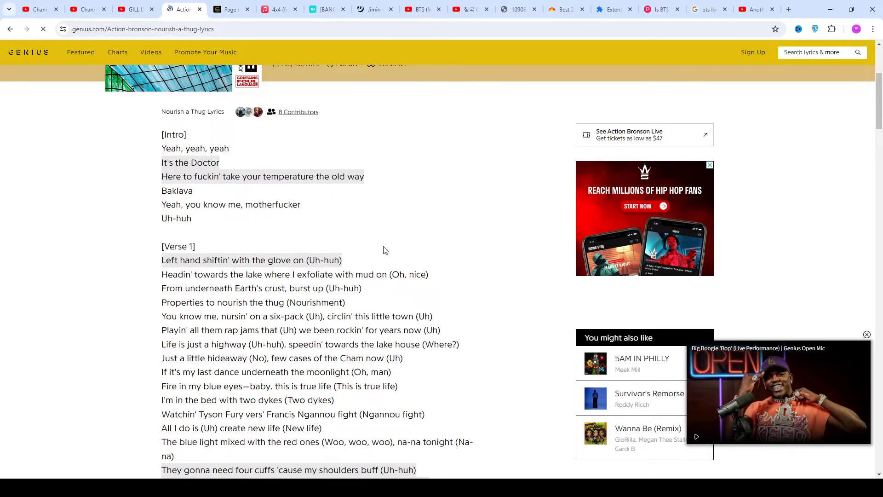
Read on through Verse 1 until the interlude comes into view
{"action": "scroll", "scroll_direction": "down", "scroll_amount": 3}
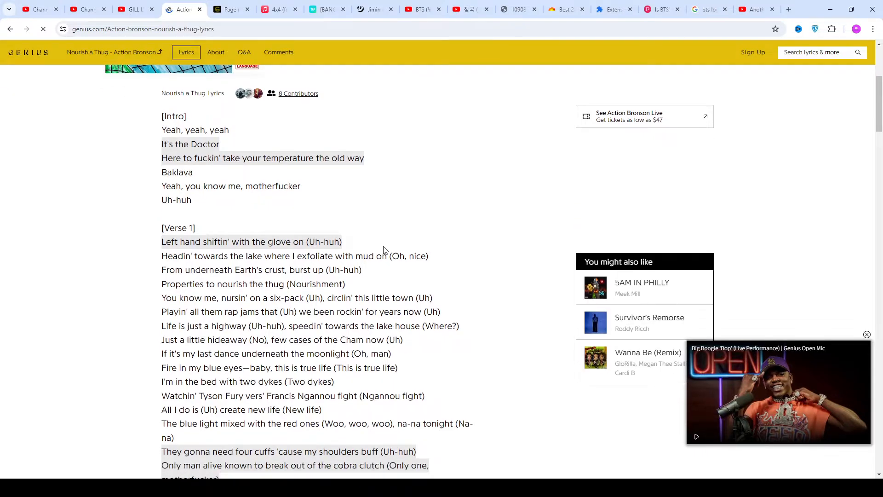
{"action": "scroll", "scroll_direction": "down", "scroll_amount": 3}
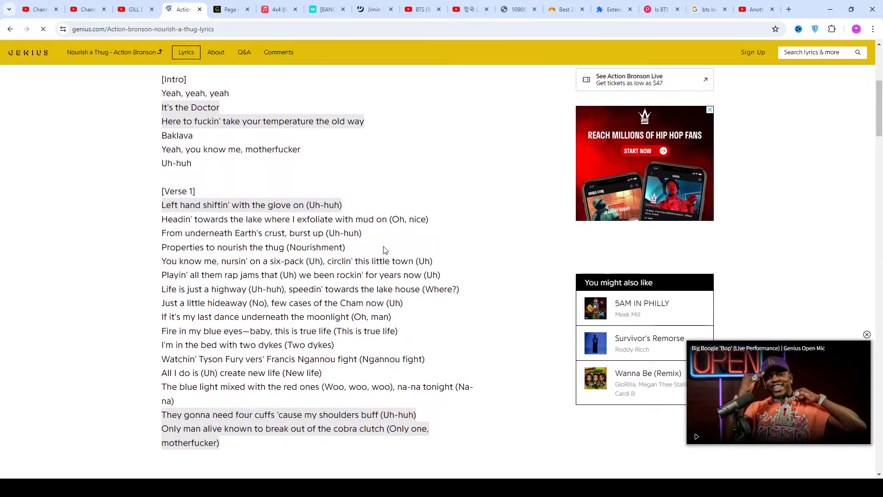
{"action": "scroll", "scroll_direction": "down", "scroll_amount": 3}
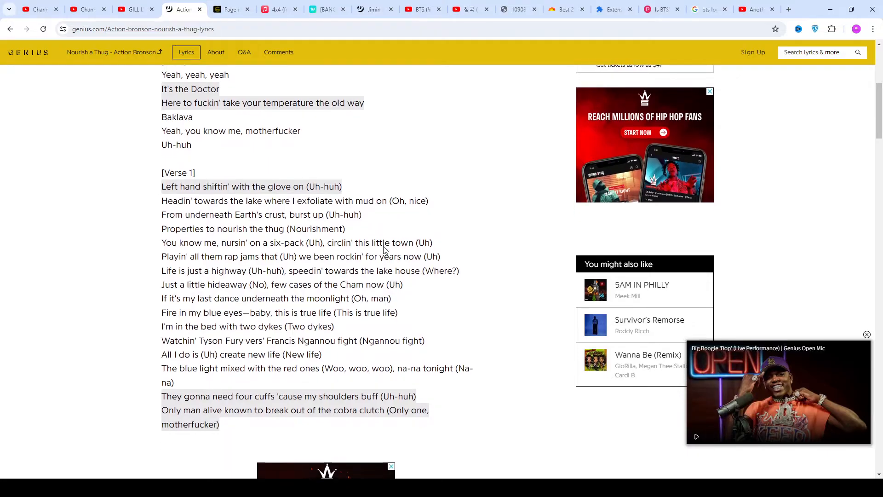
{"action": "scroll", "scroll_direction": "down", "scroll_amount": 3}
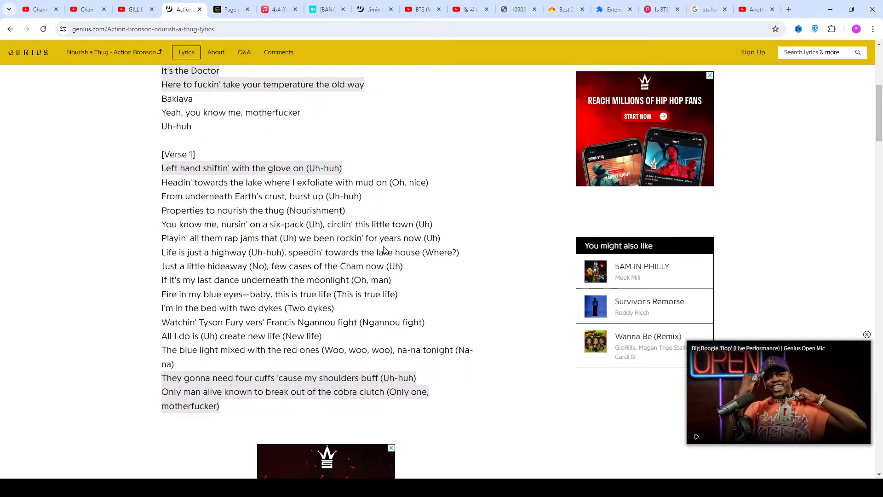
{"action": "scroll", "scroll_direction": "down", "scroll_amount": 3}
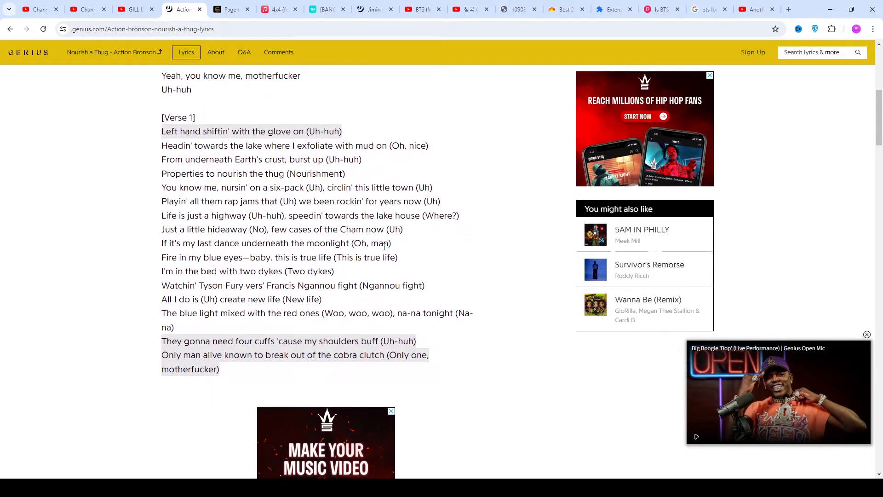
{"action": "scroll", "scroll_direction": "down", "scroll_amount": 3}
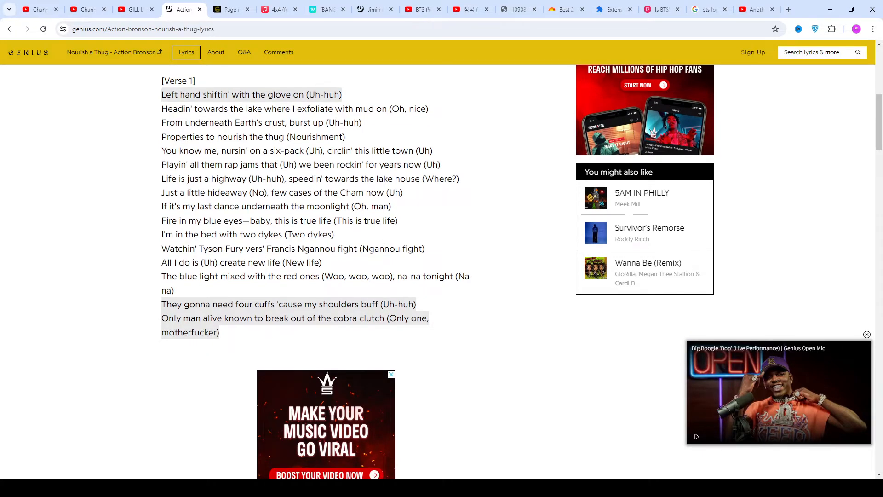
{"action": "scroll", "scroll_direction": "down", "scroll_amount": 3}
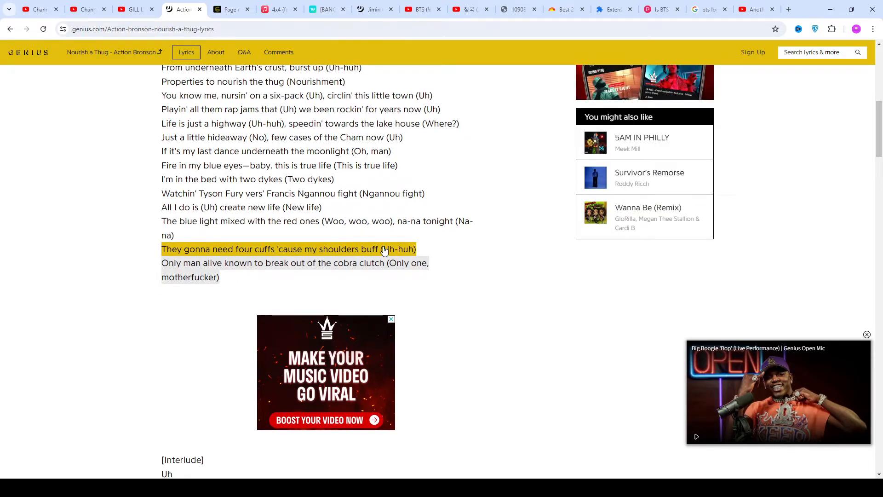
Scroll past the Interlude and the ad to the start of Verse 2
{"action": "scroll", "scroll_direction": "down", "scroll_amount": 3}
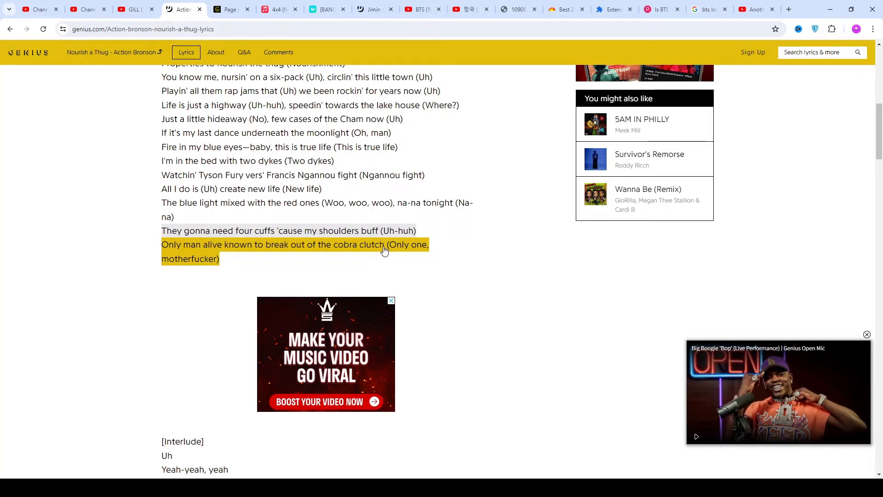
{"action": "scroll", "scroll_direction": "down", "scroll_amount": 3}
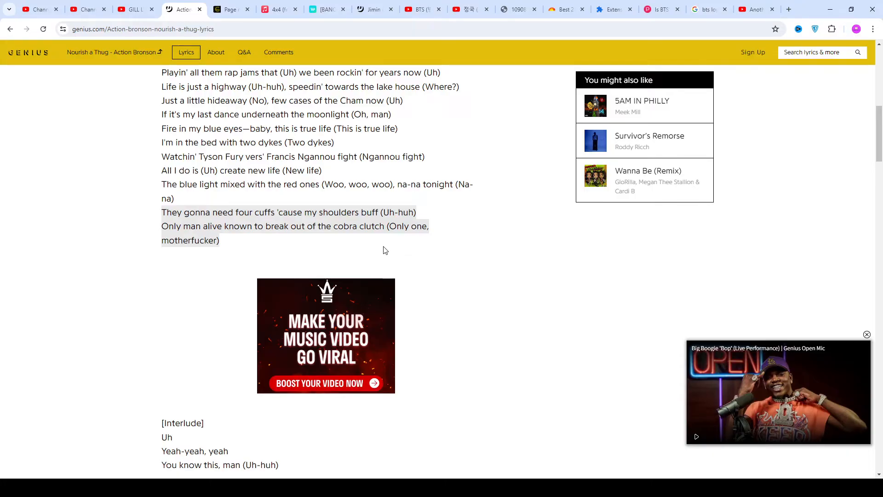
{"action": "scroll", "scroll_direction": "down", "scroll_amount": 3}
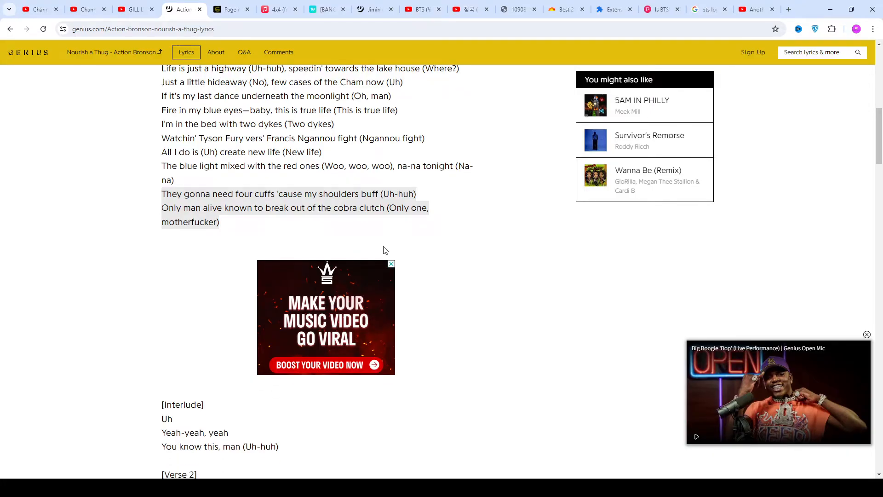
{"action": "scroll", "scroll_direction": "down", "scroll_amount": 3}
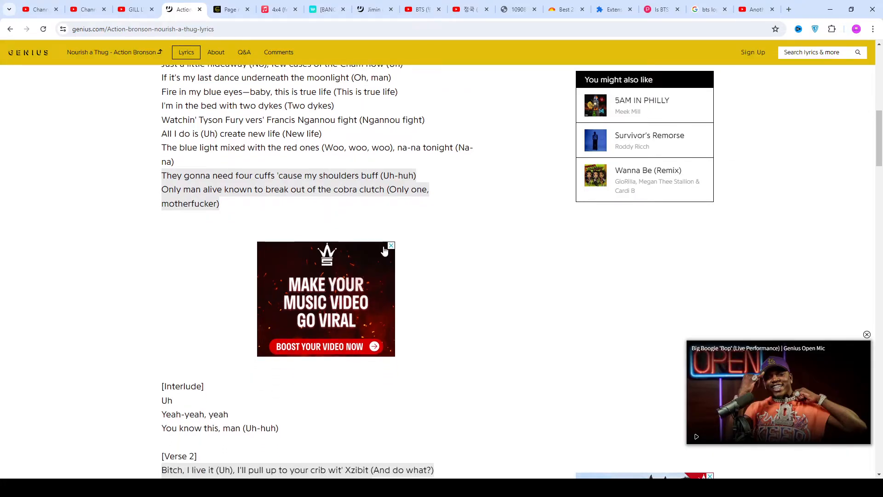
{"action": "scroll", "scroll_direction": "down", "scroll_amount": 3}
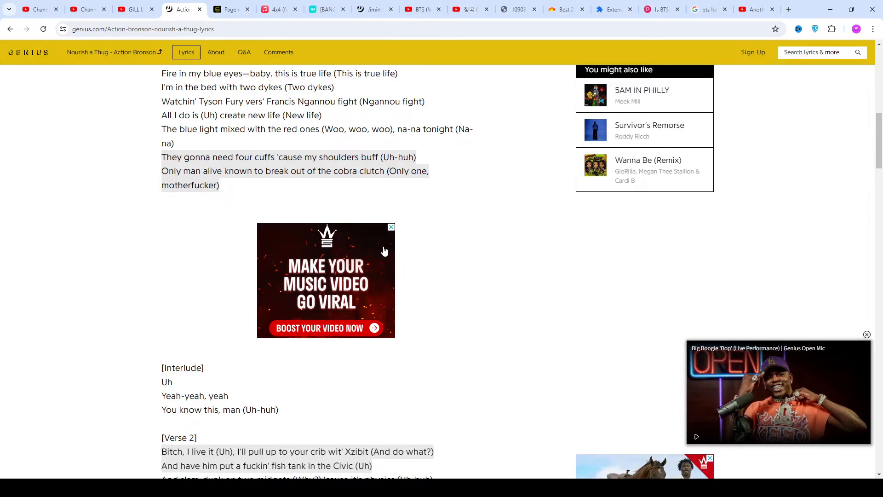
{"action": "scroll", "scroll_direction": "down", "scroll_amount": 3}
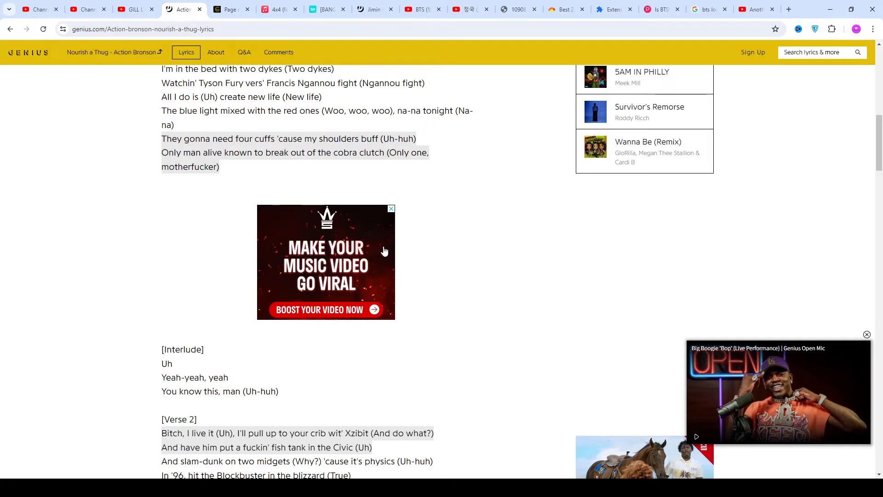
Read down through Verse 2 until the [Outro] heading appears
{"action": "scroll", "scroll_direction": "down", "scroll_amount": 3}
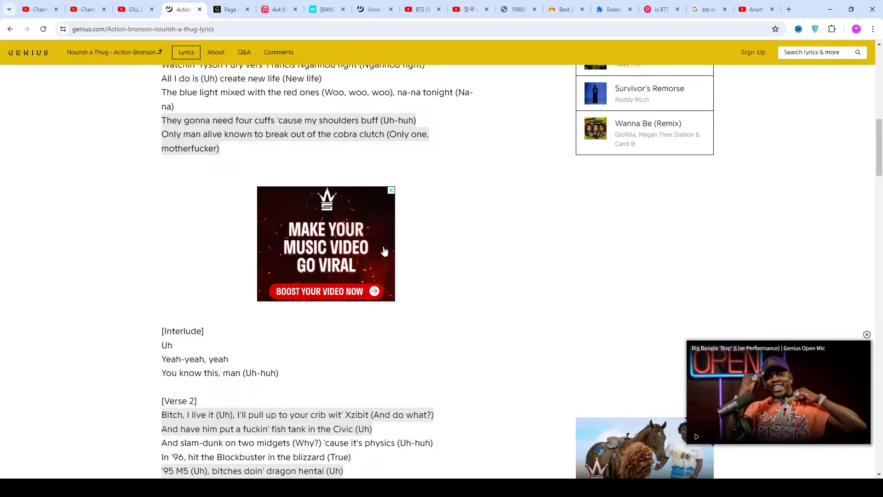
{"action": "scroll", "scroll_direction": "down", "scroll_amount": 3}
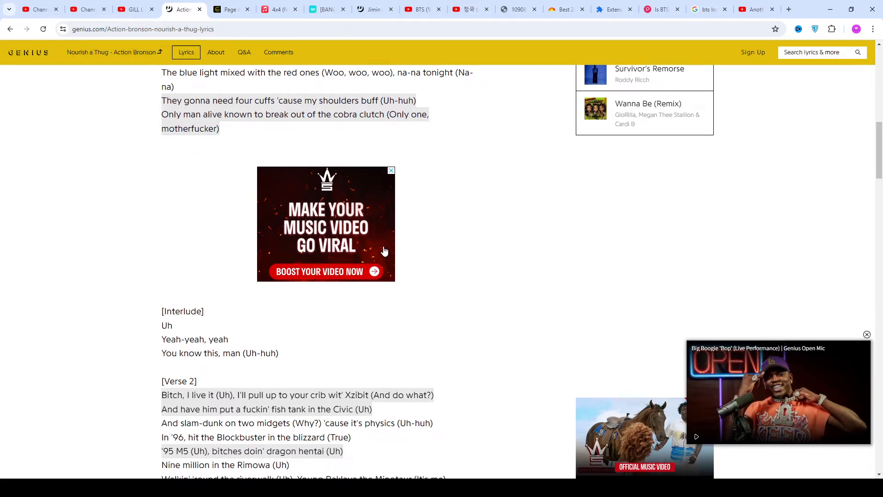
{"action": "scroll", "scroll_direction": "down", "scroll_amount": 3}
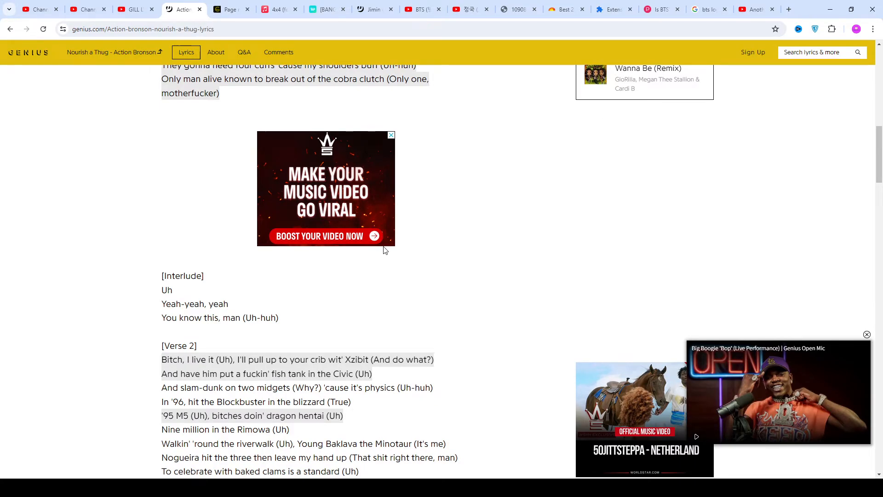
{"action": "scroll", "scroll_direction": "down", "scroll_amount": 3}
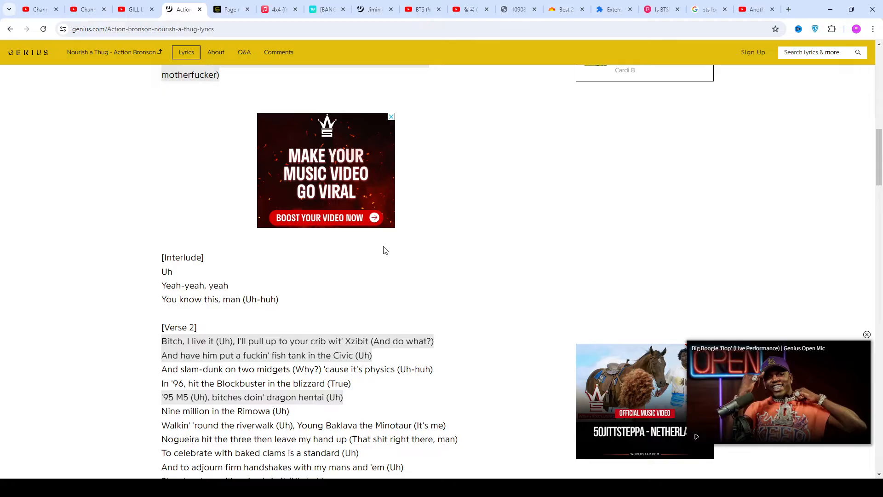
{"action": "scroll", "scroll_direction": "down", "scroll_amount": 3}
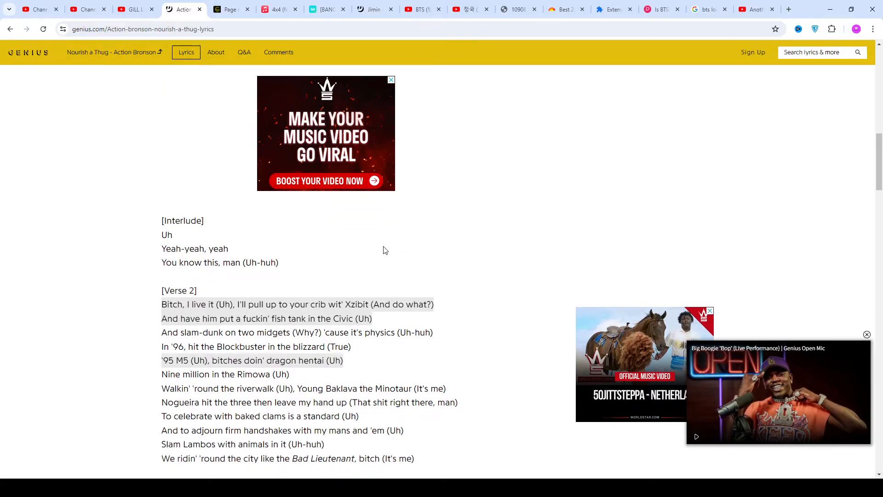
{"action": "scroll", "scroll_direction": "down", "scroll_amount": 3}
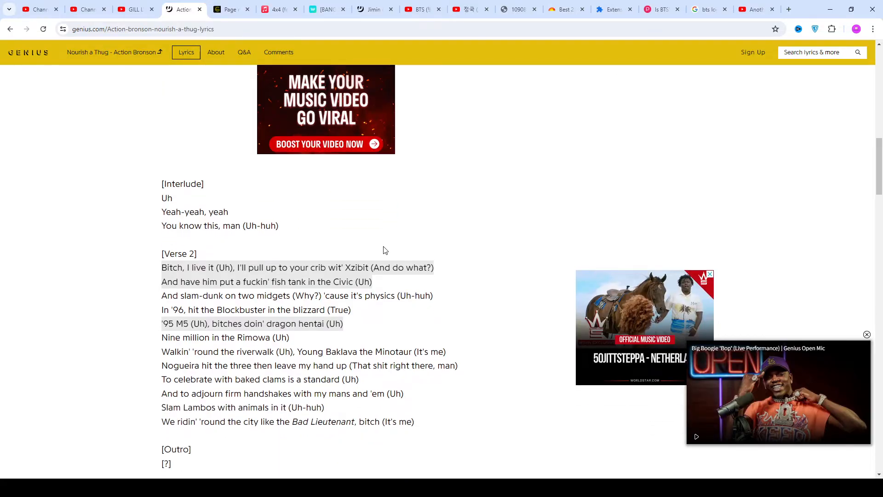
{"action": "scroll", "scroll_direction": "down", "scroll_amount": 3}
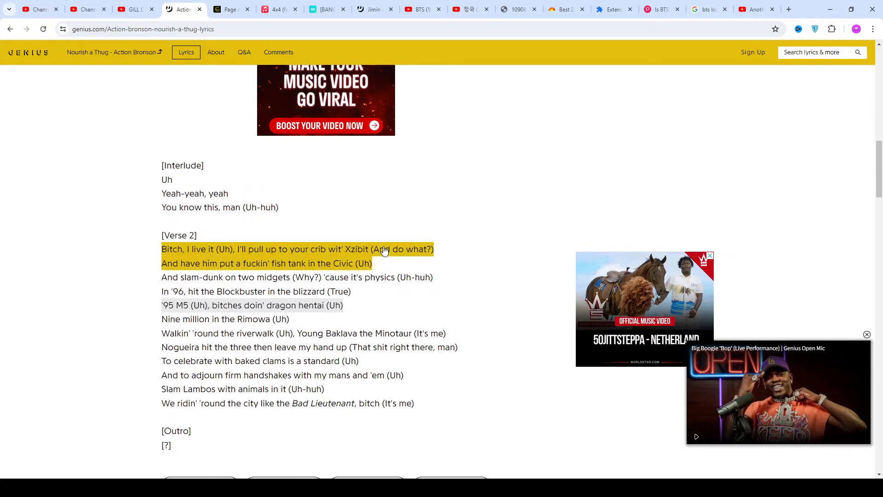
{"action": "scroll", "scroll_direction": "down", "scroll_amount": 3}
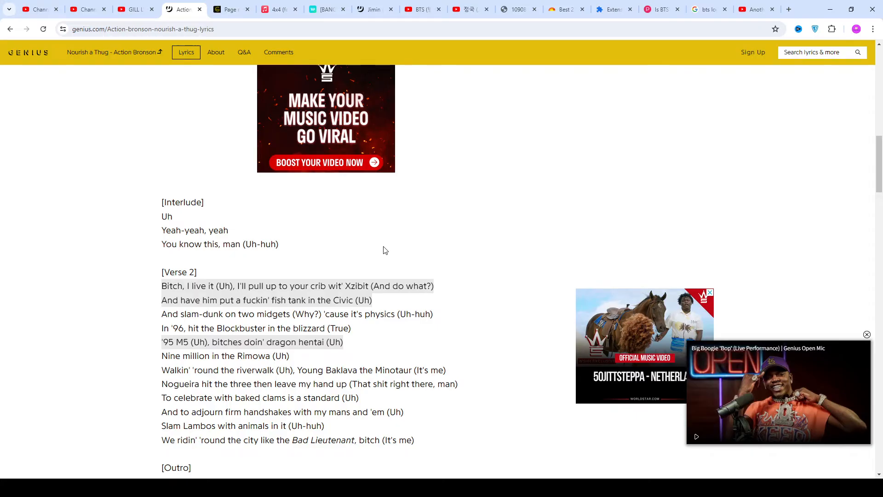
Scroll back up past the ad to the end of Verse 1 above the Interlude
{"action": "scroll", "scroll_direction": "up", "scroll_amount": 3}
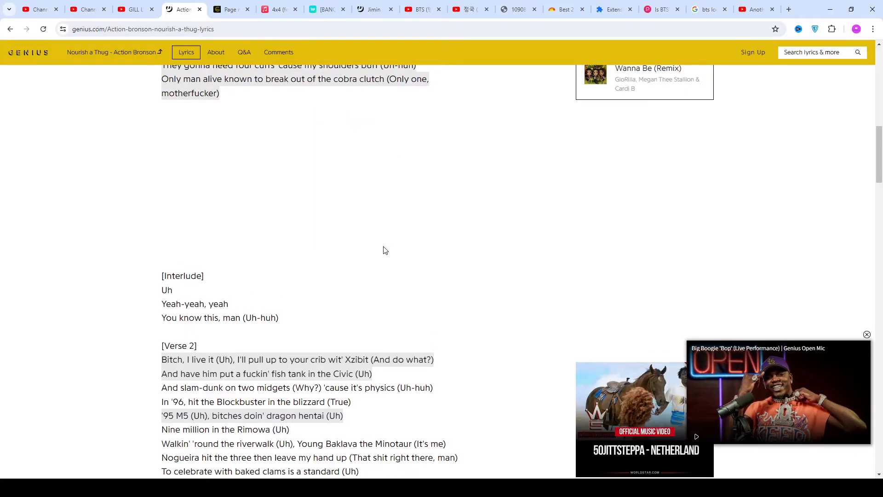
{"action": "scroll", "scroll_direction": "up", "scroll_amount": 3}
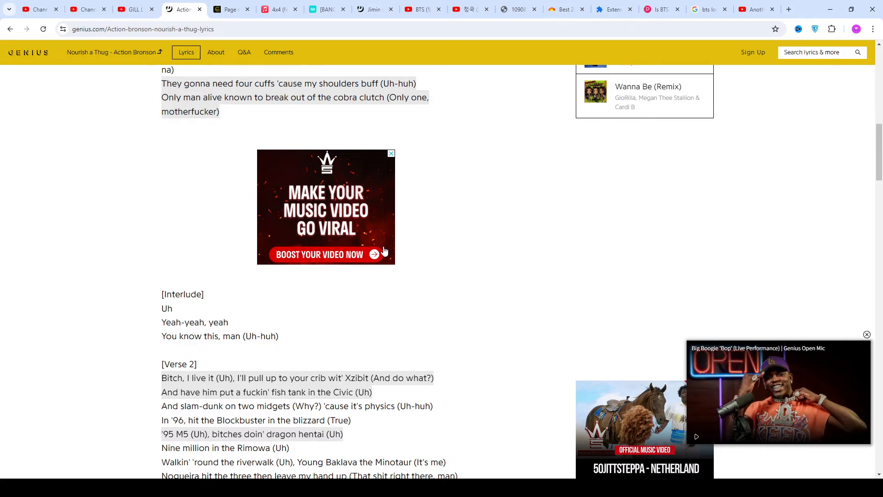
{"action": "scroll", "scroll_direction": "up", "scroll_amount": 3}
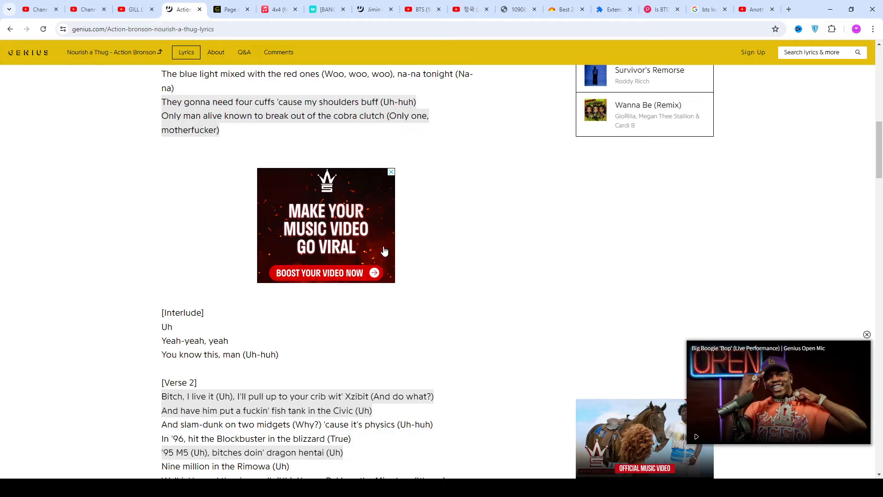
{"action": "scroll", "scroll_direction": "up", "scroll_amount": 3}
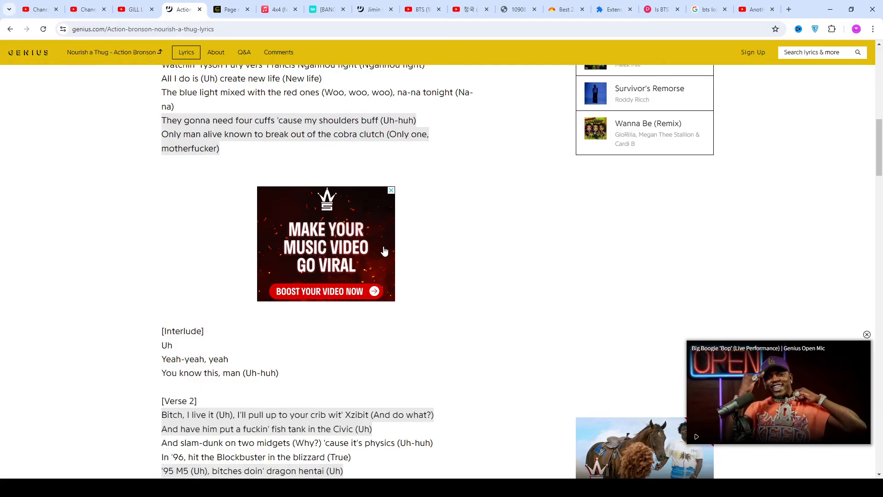
Read down through Verse 2 and the full [Outro] to the share buttons
{"action": "scroll", "scroll_direction": "down", "scroll_amount": 3}
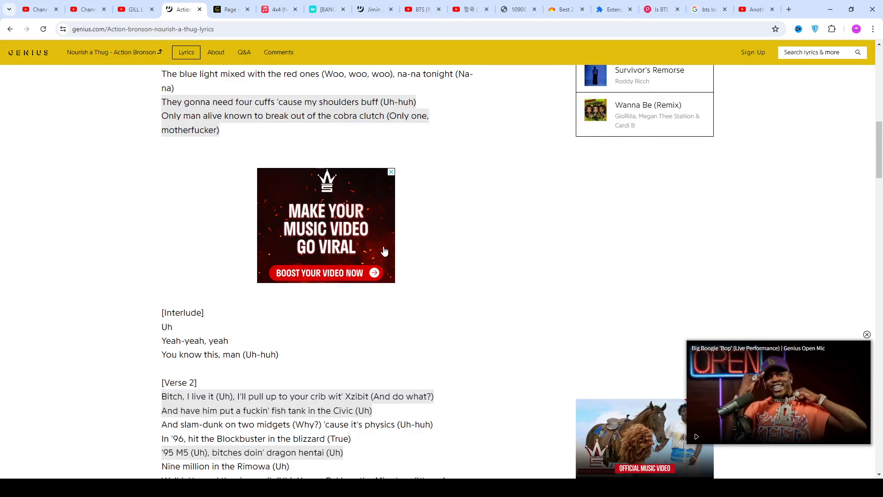
{"action": "scroll", "scroll_direction": "down", "scroll_amount": 3}
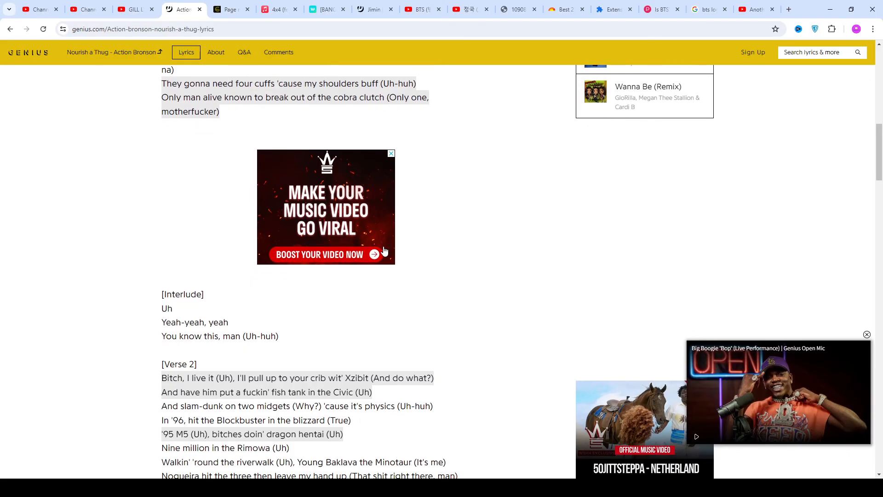
{"action": "scroll", "scroll_direction": "down", "scroll_amount": 3}
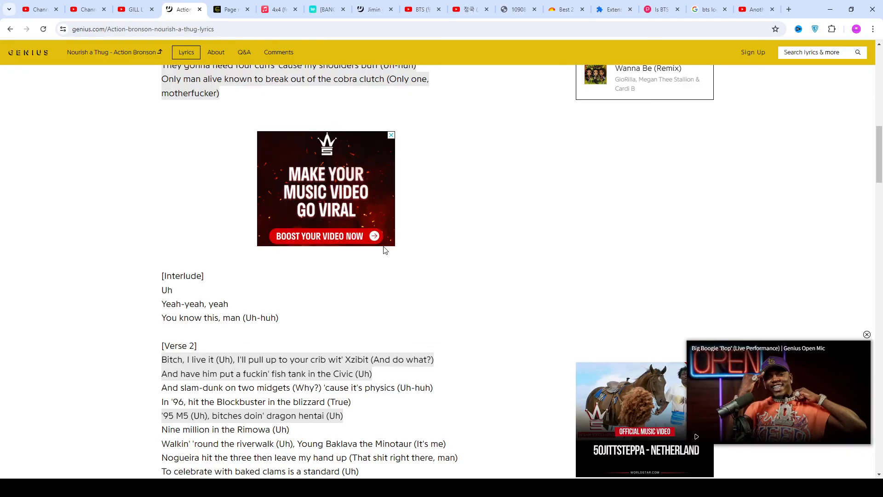
{"action": "scroll", "scroll_direction": "down", "scroll_amount": 3}
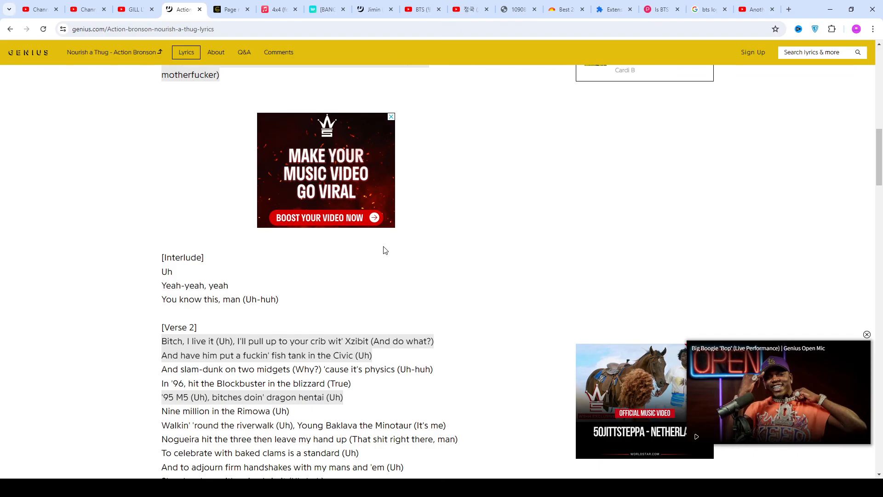
{"action": "scroll", "scroll_direction": "down", "scroll_amount": 3}
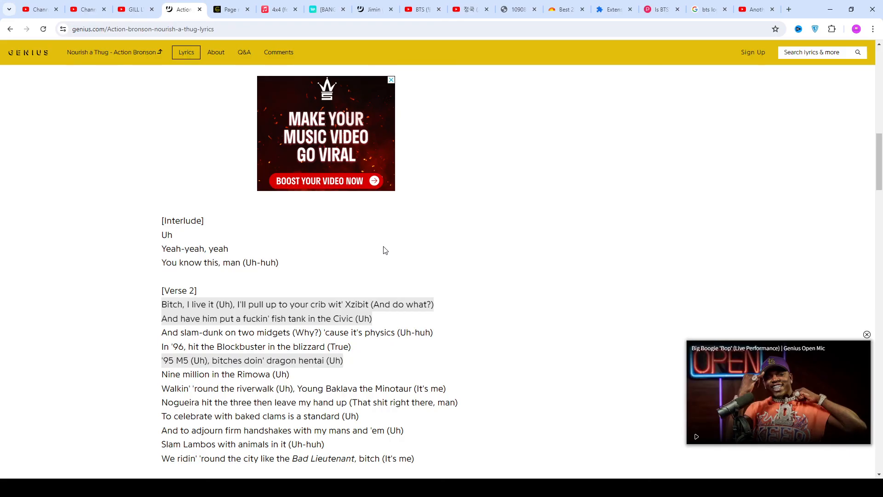
{"action": "scroll", "scroll_direction": "down", "scroll_amount": 3}
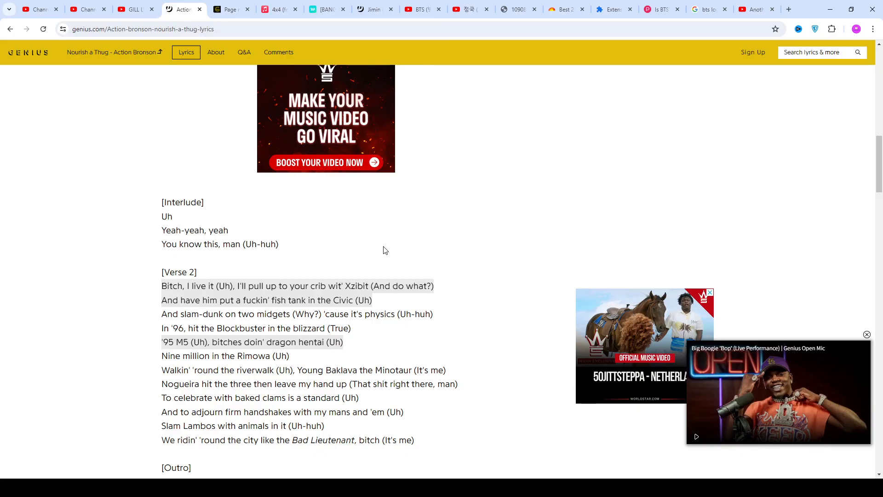
{"action": "scroll", "scroll_direction": "down", "scroll_amount": 3}
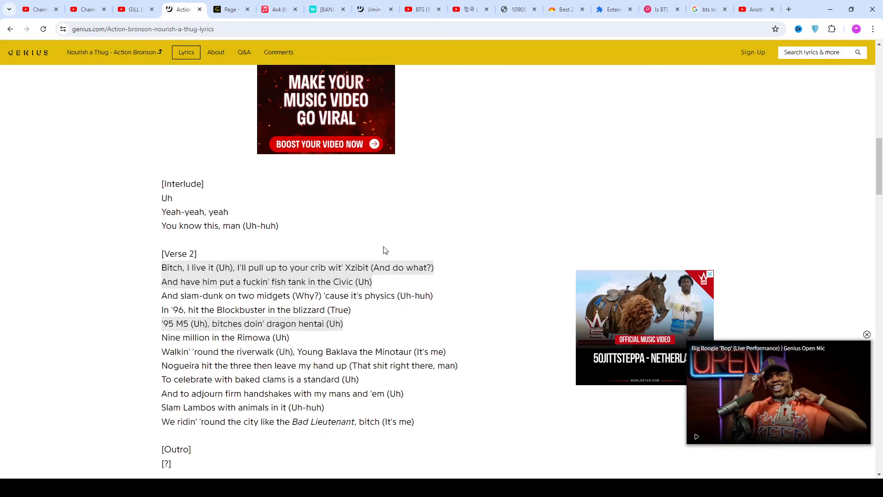
{"action": "scroll", "scroll_direction": "down", "scroll_amount": 3}
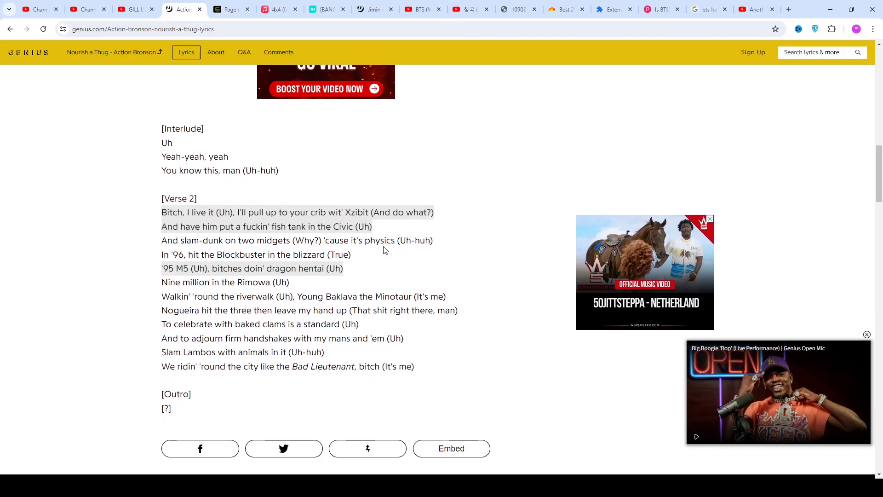
{"action": "scroll", "scroll_direction": "down", "scroll_amount": 3}
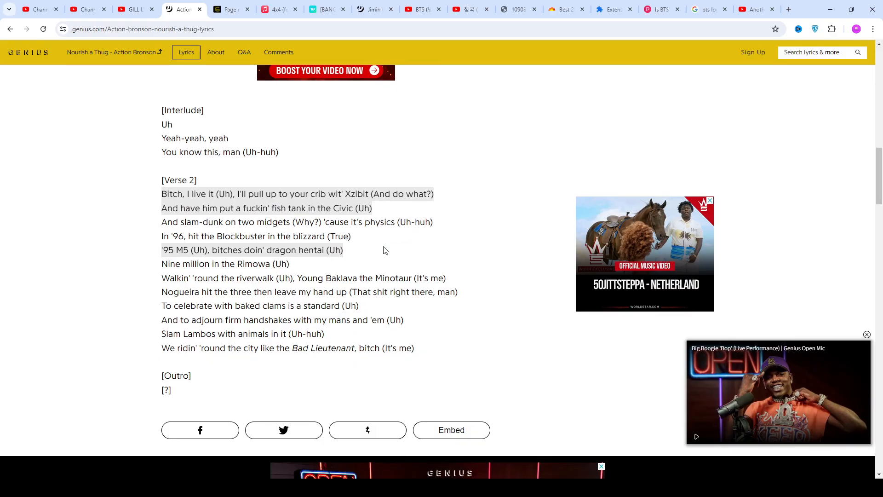